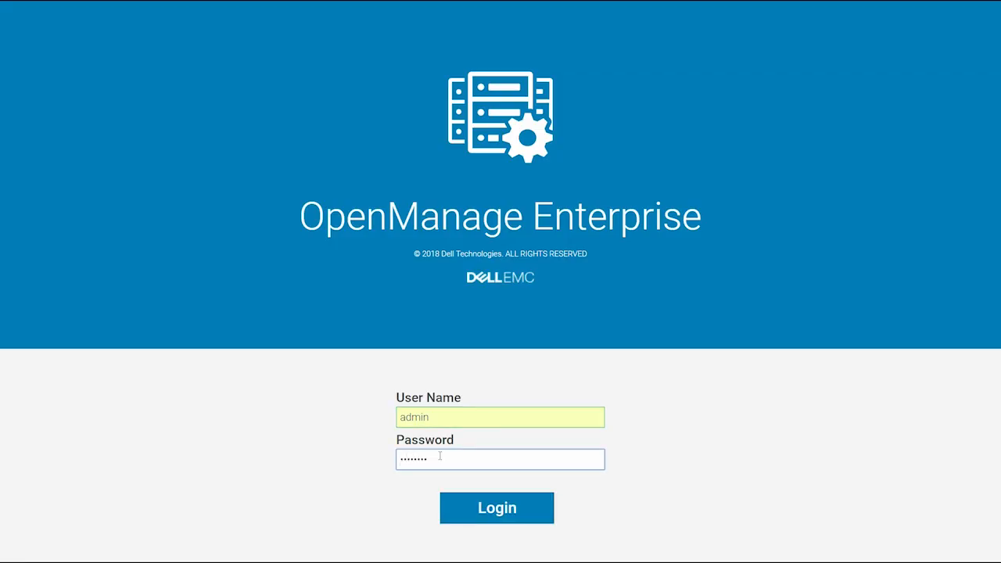
# Sign in as admin and go to the Monitor > Discovery jobs list
pyautogui.click(496, 508)
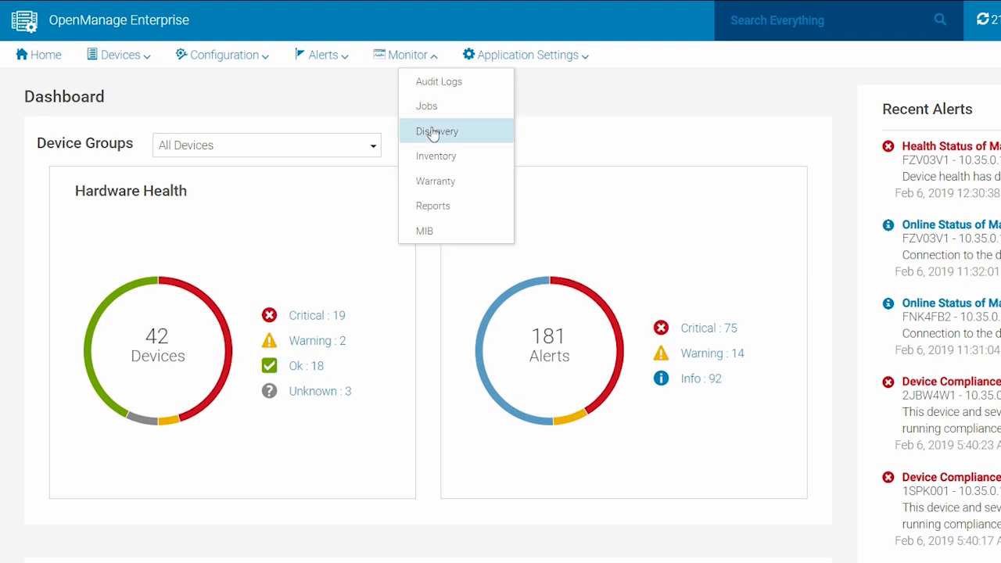
pyautogui.click(437, 130)
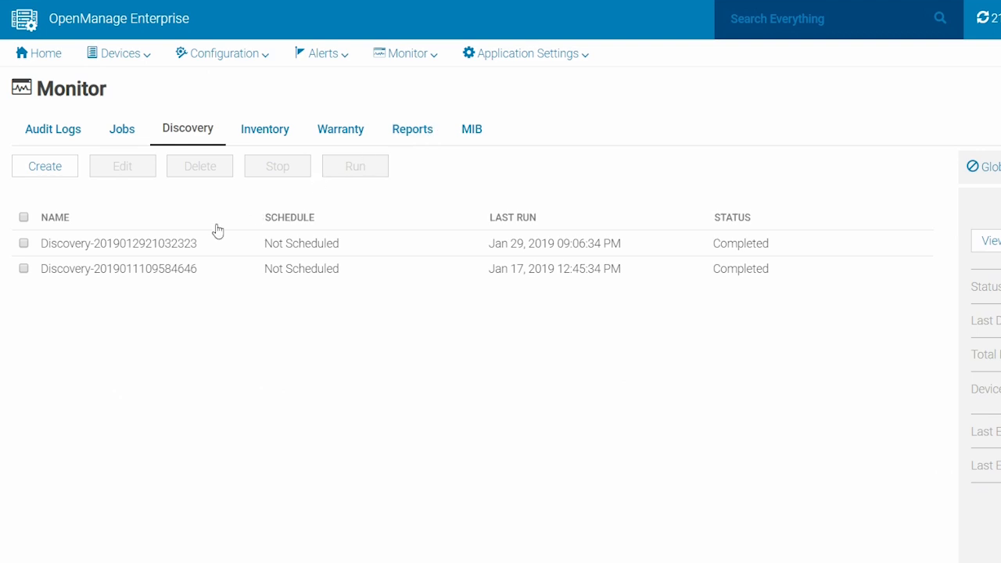
# Create a new discovery job with device type SERVER, confirming the Dell iDRAC protocol
pyautogui.click(45, 166)
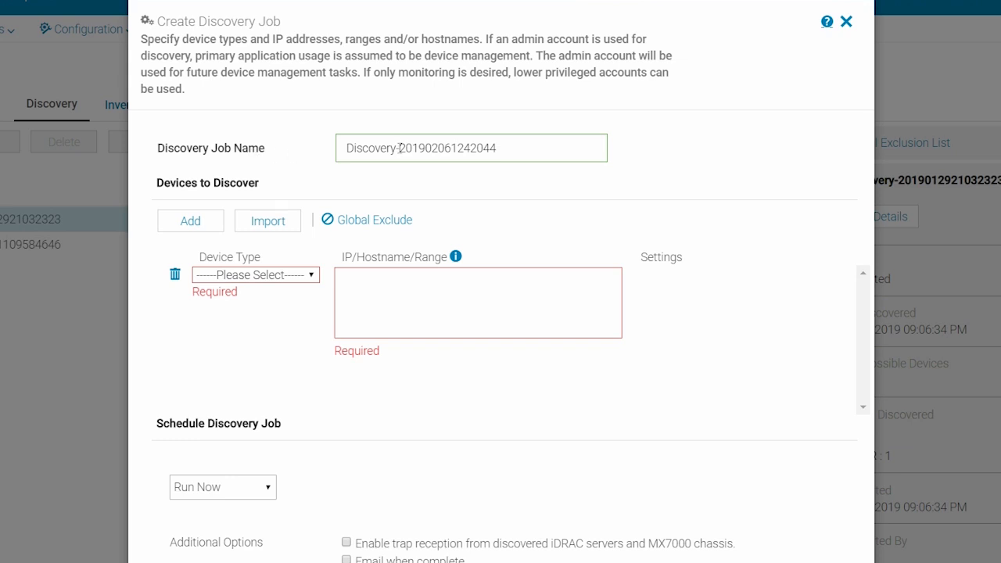
pyautogui.click(254, 275)
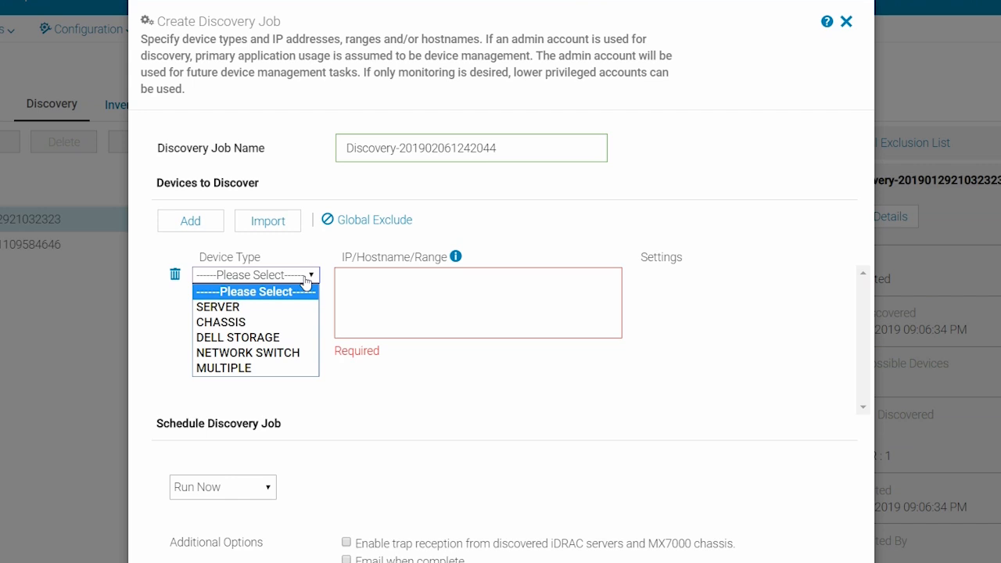
pyautogui.click(217, 307)
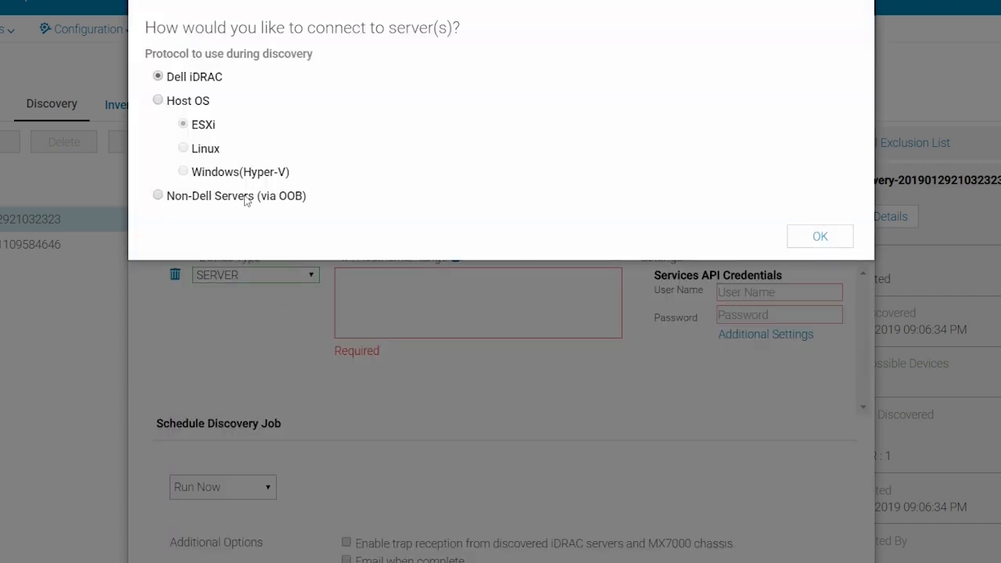
pyautogui.moveTo(799, 239)
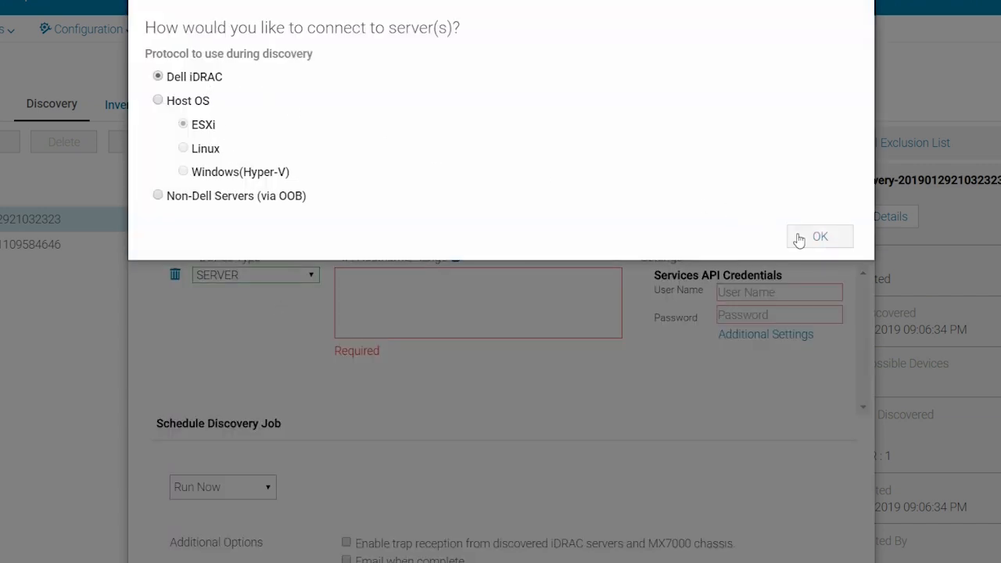
pyautogui.click(820, 236)
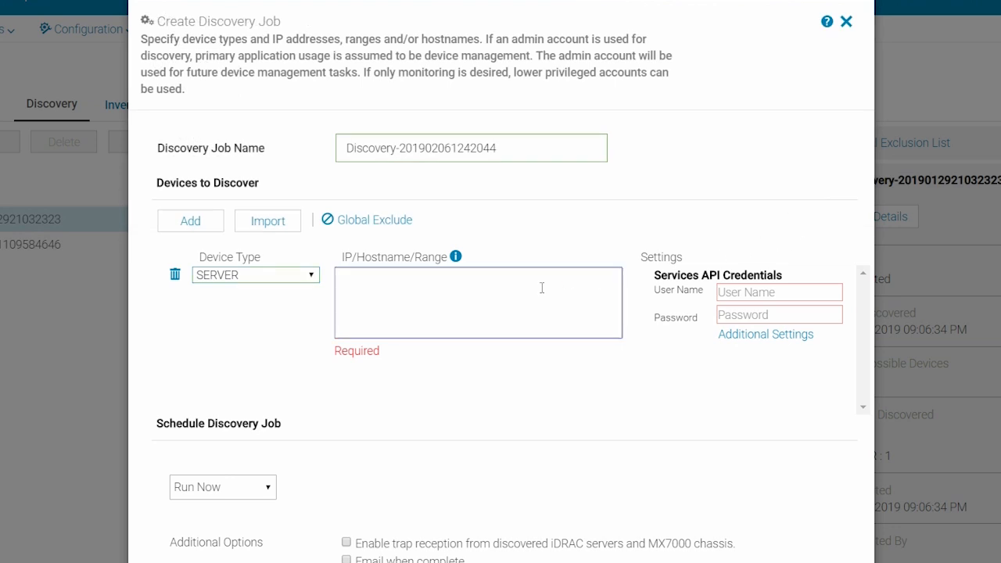
# Enter server IP 100.97.135.84 with user root and accept the Additional Settings
pyautogui.write('100.97.135')
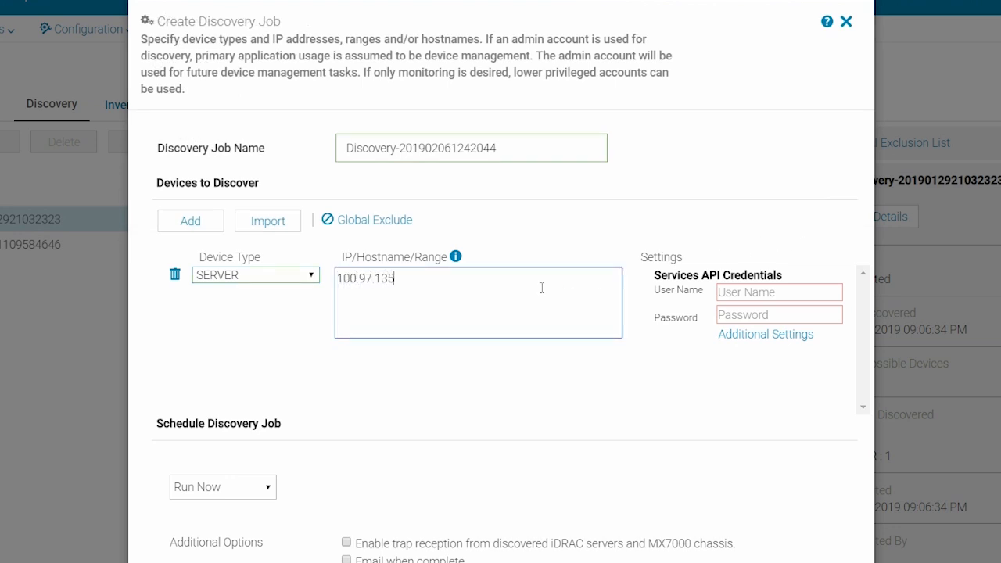
pyautogui.write('.84')
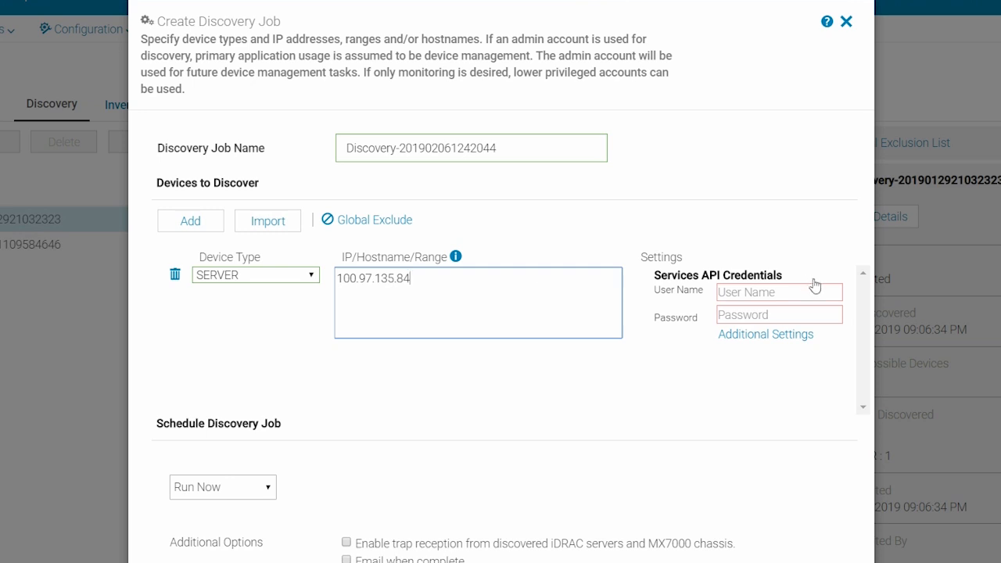
pyautogui.write('root')
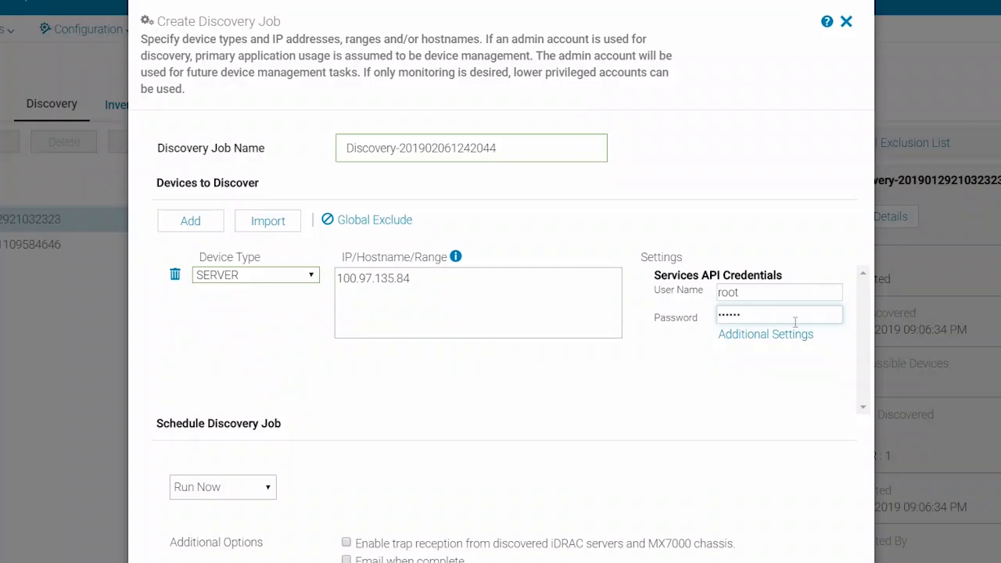
pyautogui.click(766, 334)
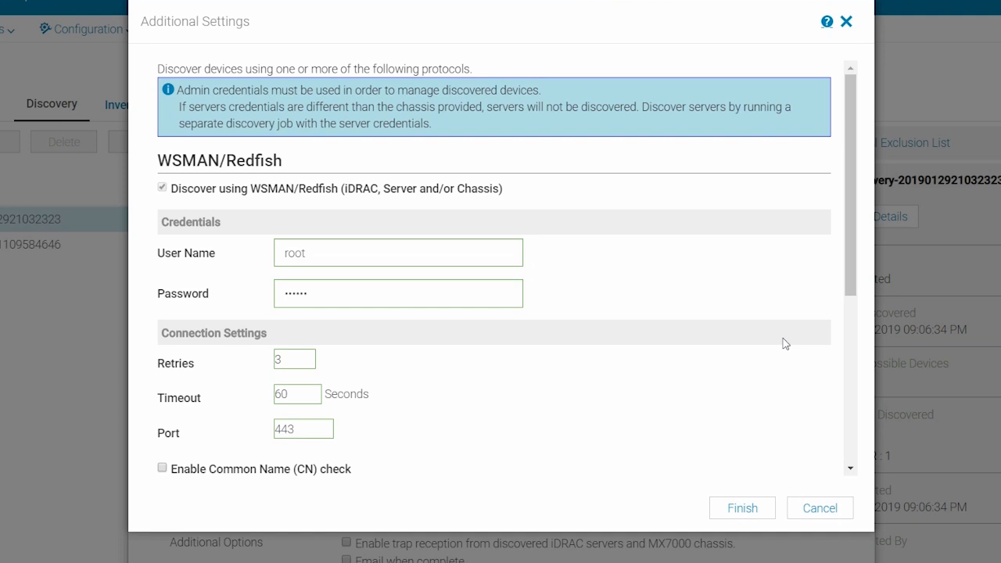
pyautogui.scroll(-3)
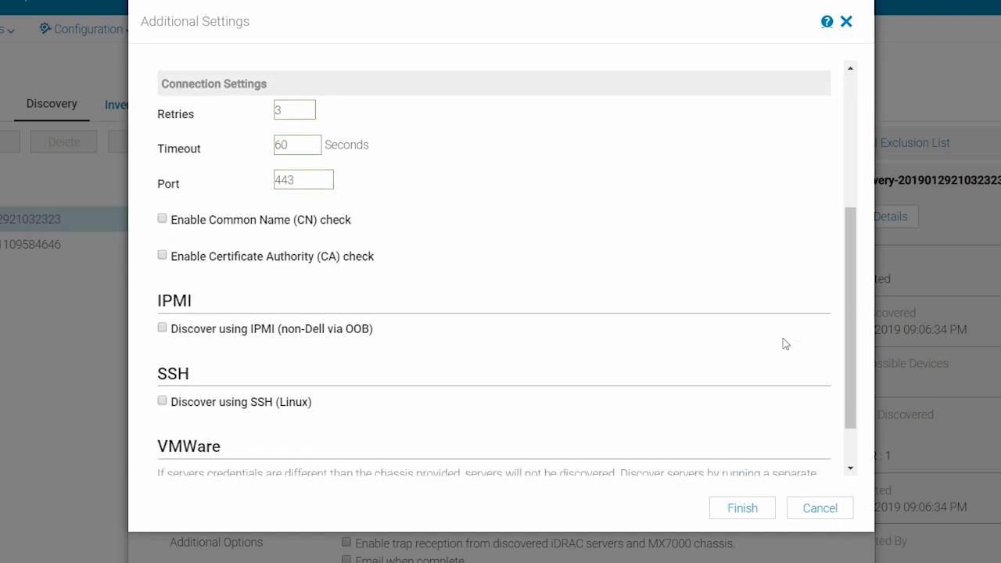
pyautogui.scroll(-3)
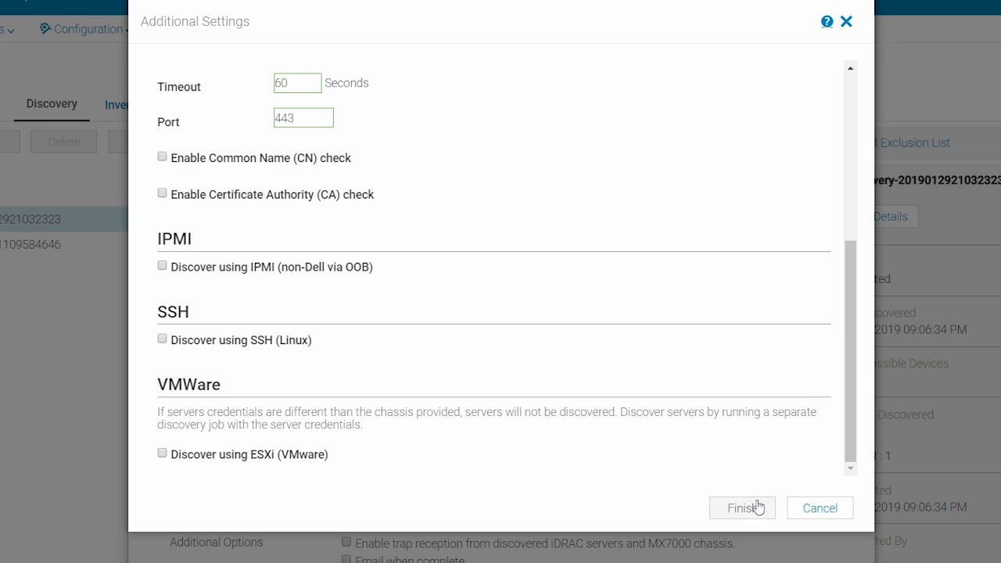
pyautogui.click(741, 508)
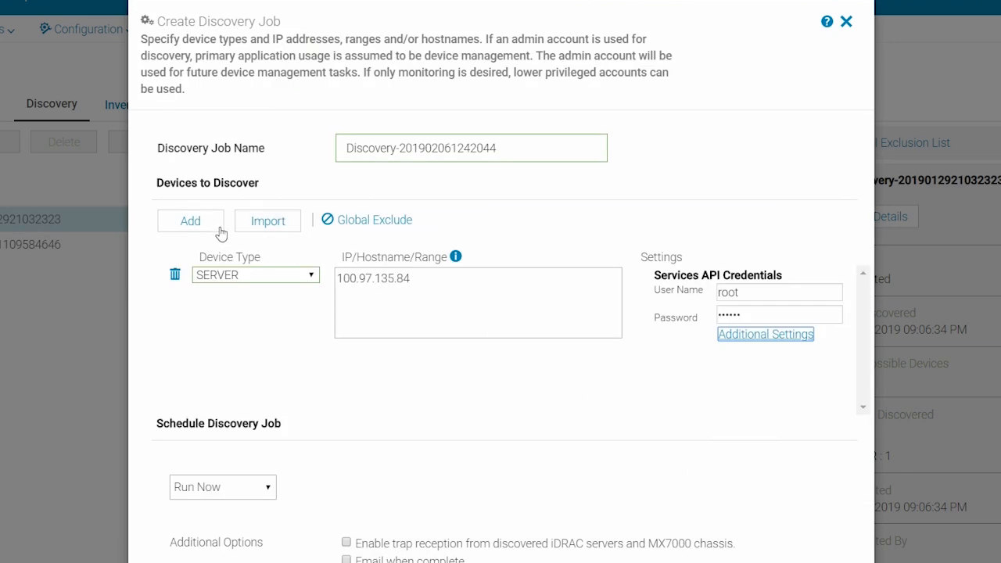
# Add and delete an empty device row, then bring up the CSV import dialog
pyautogui.click(190, 219)
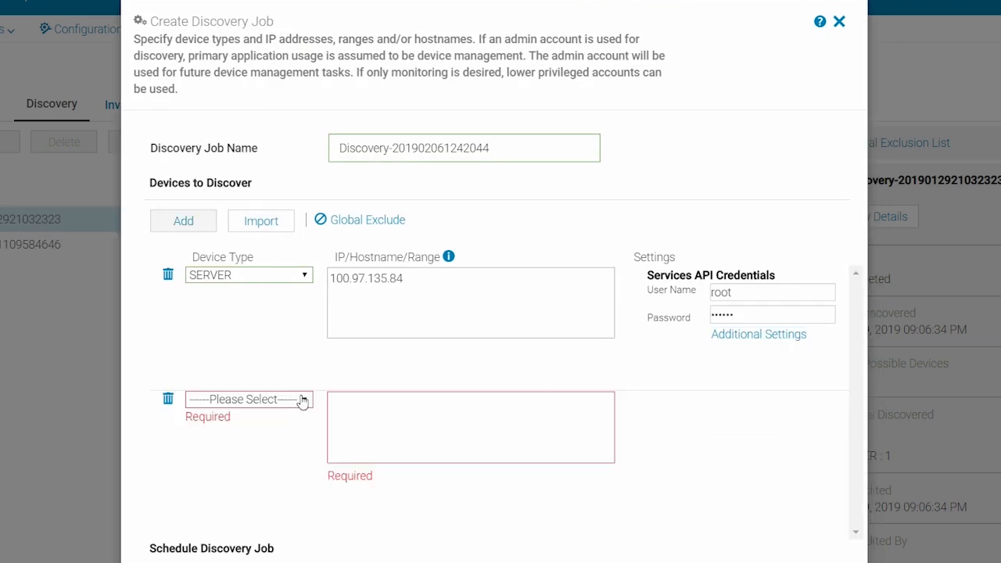
pyautogui.click(248, 399)
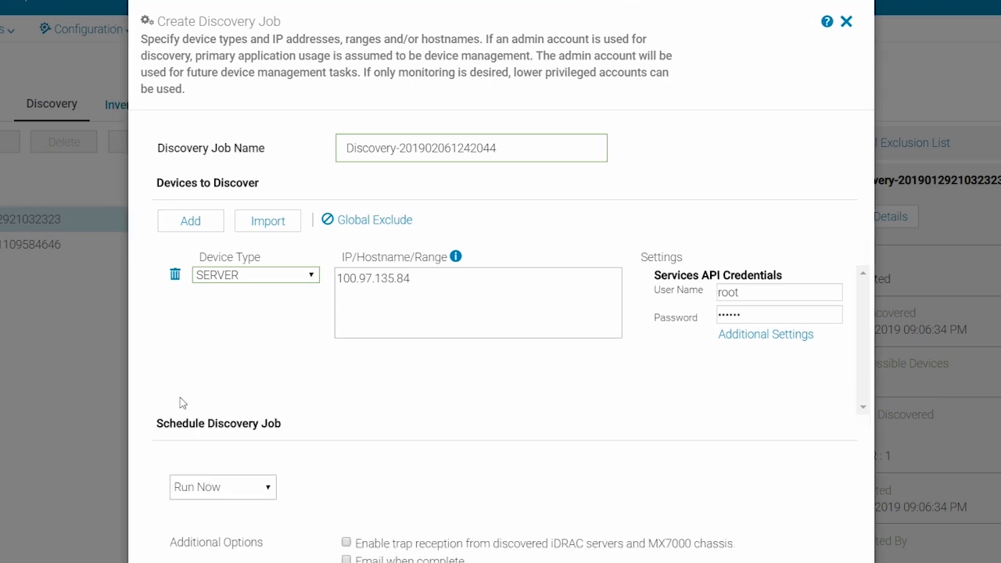
pyautogui.click(268, 221)
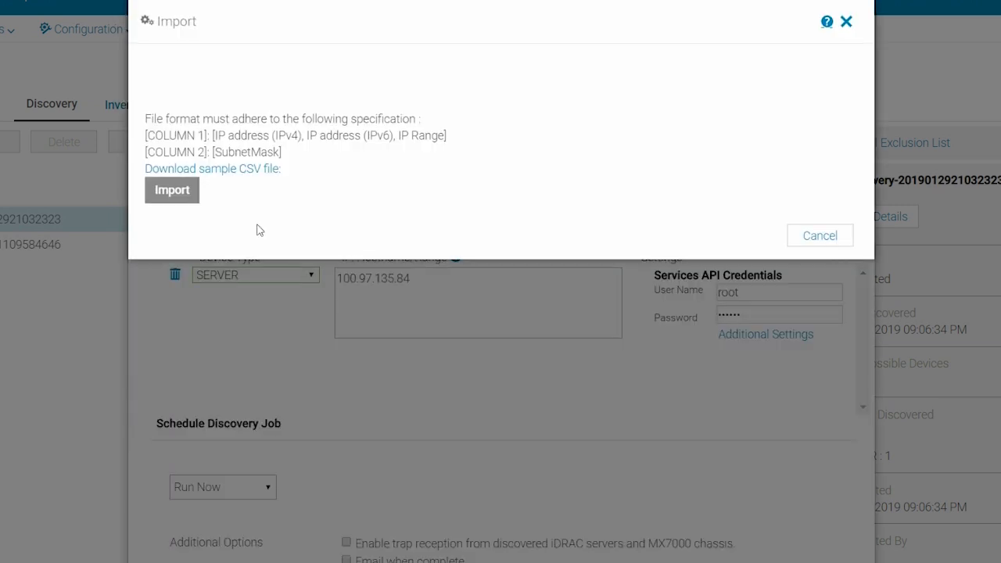
pyautogui.moveTo(243, 180)
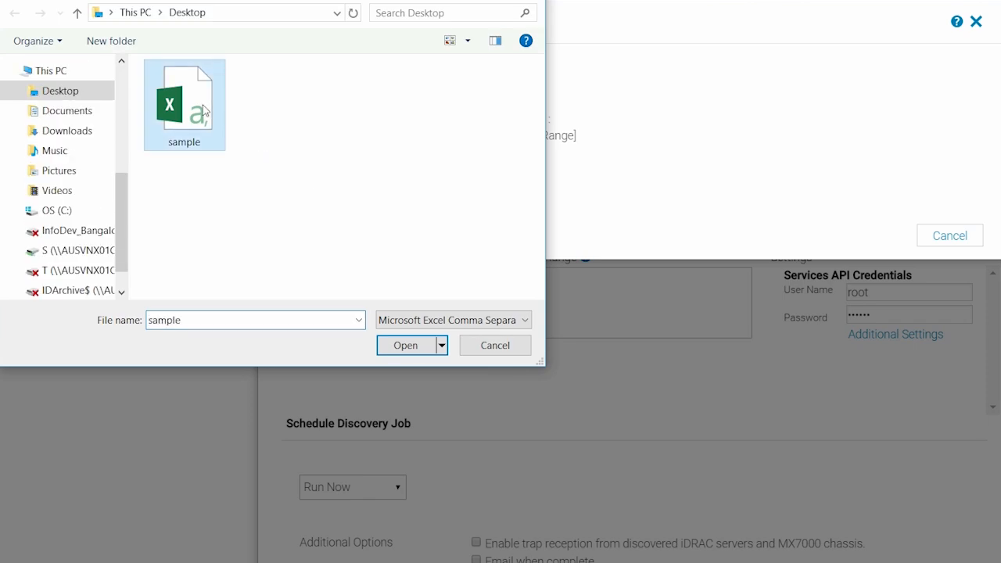
# Import the device ranges from sample.csv and scroll through the added rows
pyautogui.click(405, 345)
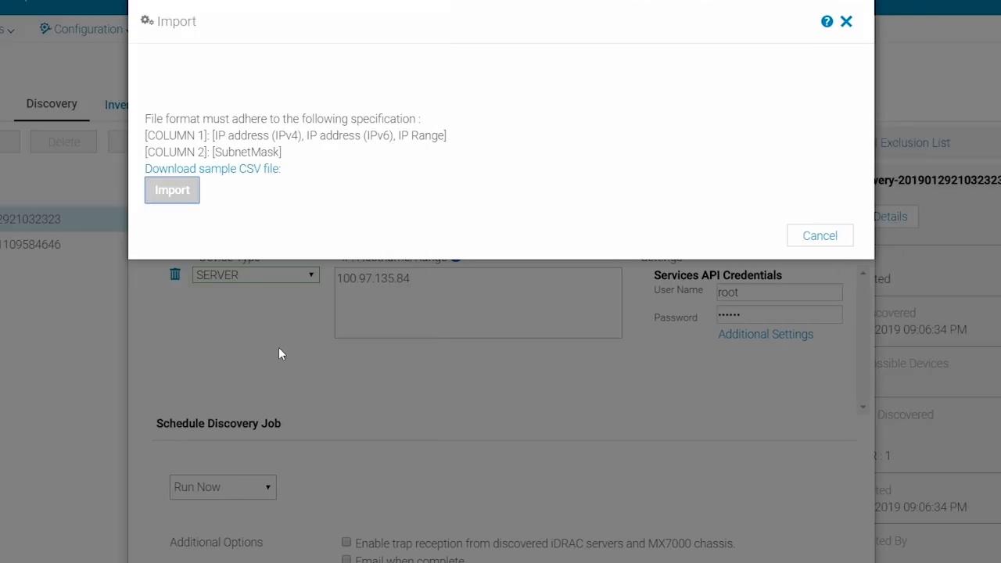
pyautogui.click(172, 190)
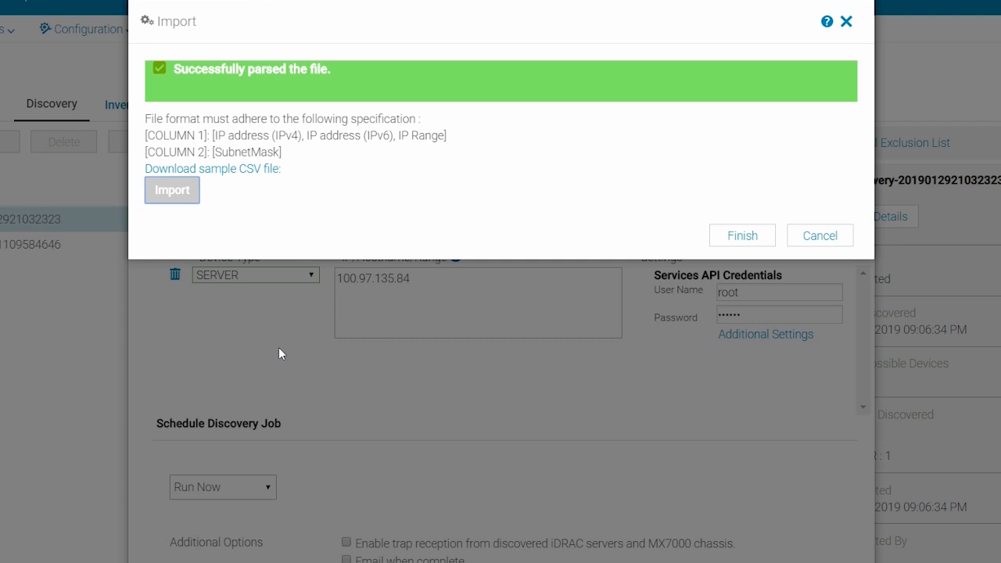
pyautogui.click(172, 190)
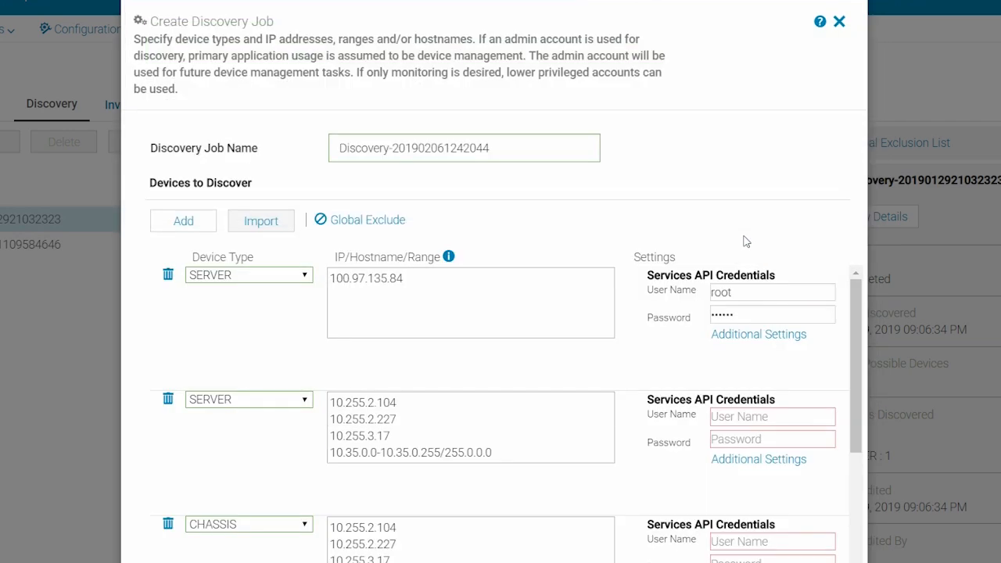
pyautogui.moveTo(451, 394)
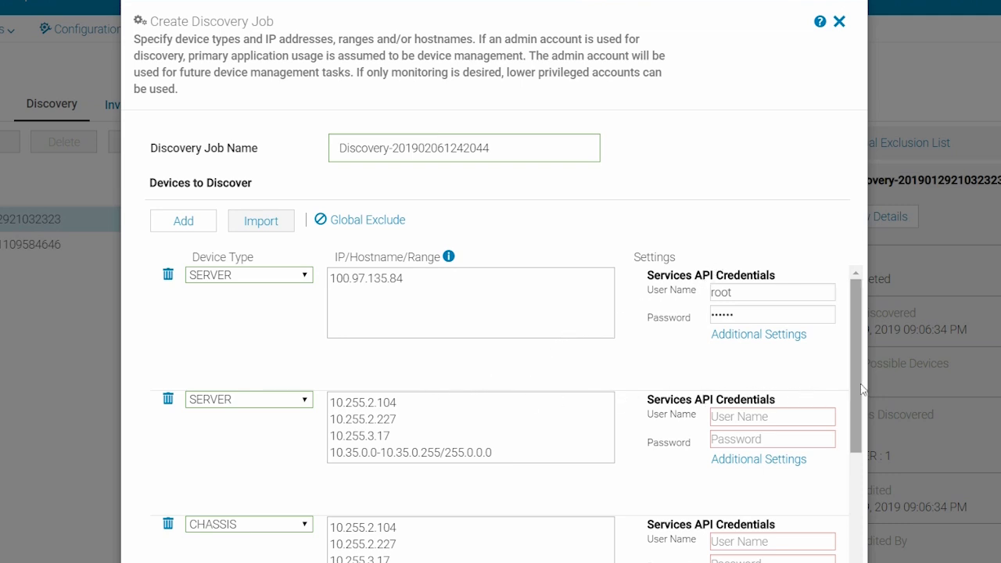
pyautogui.scroll(-3)
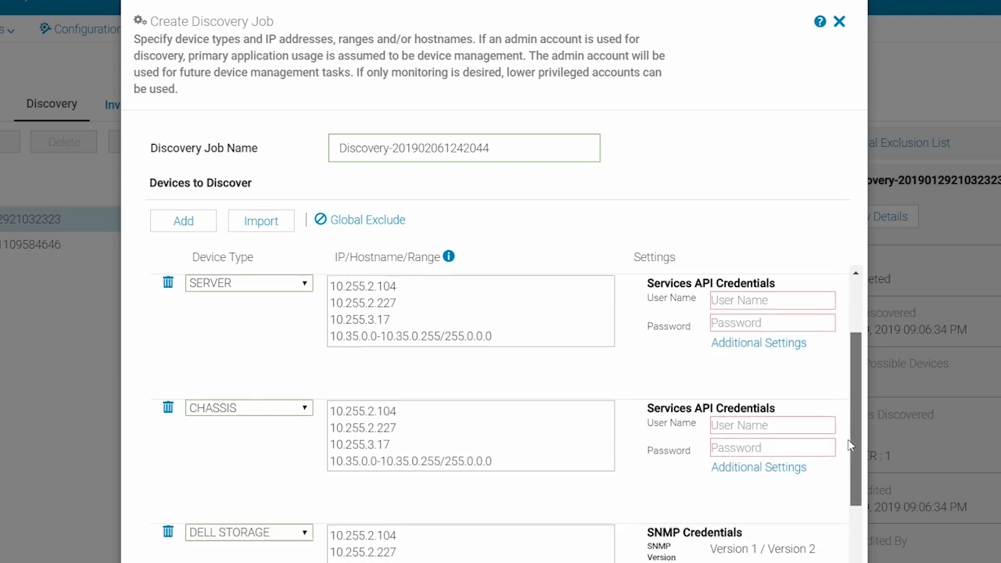
pyautogui.scroll(-3)
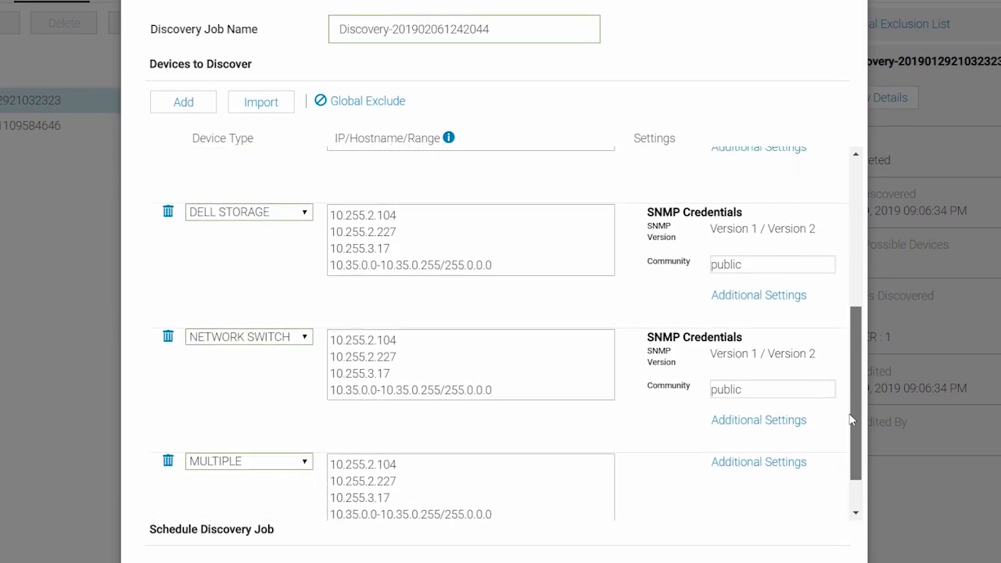
pyautogui.scroll(3)
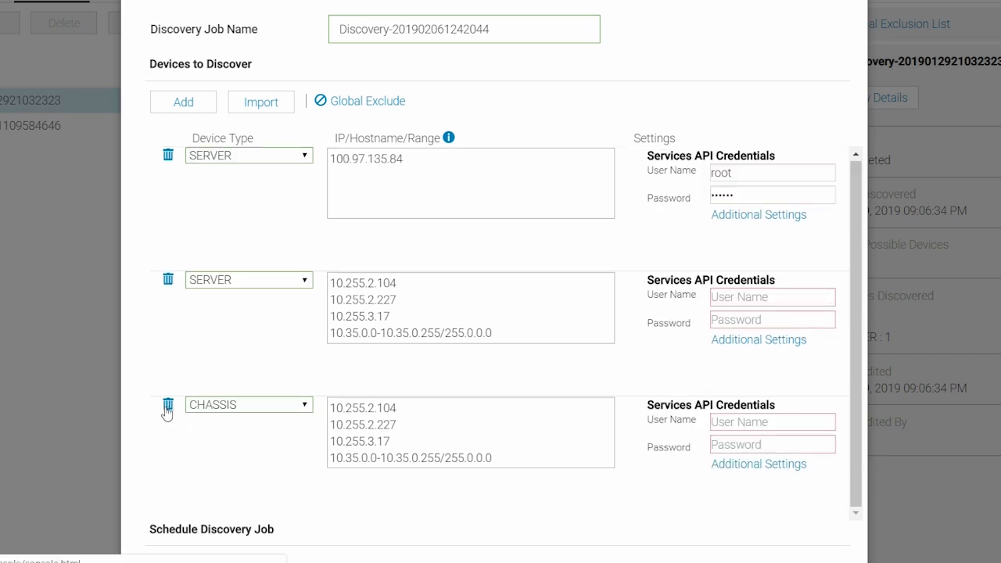
# Delete the imported chassis row and add a global exclude range, confirming with YES
pyautogui.click(168, 404)
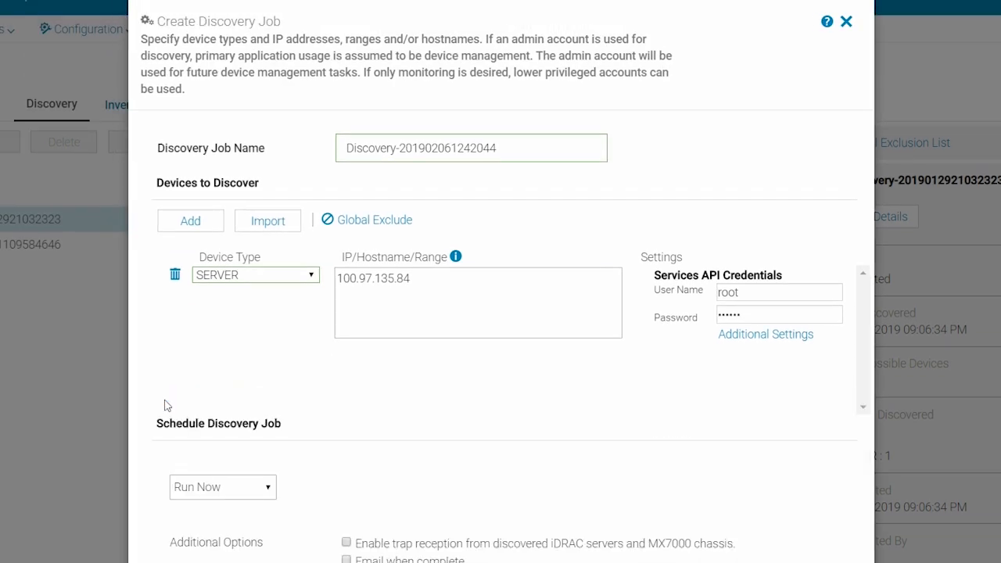
pyautogui.moveTo(373, 219)
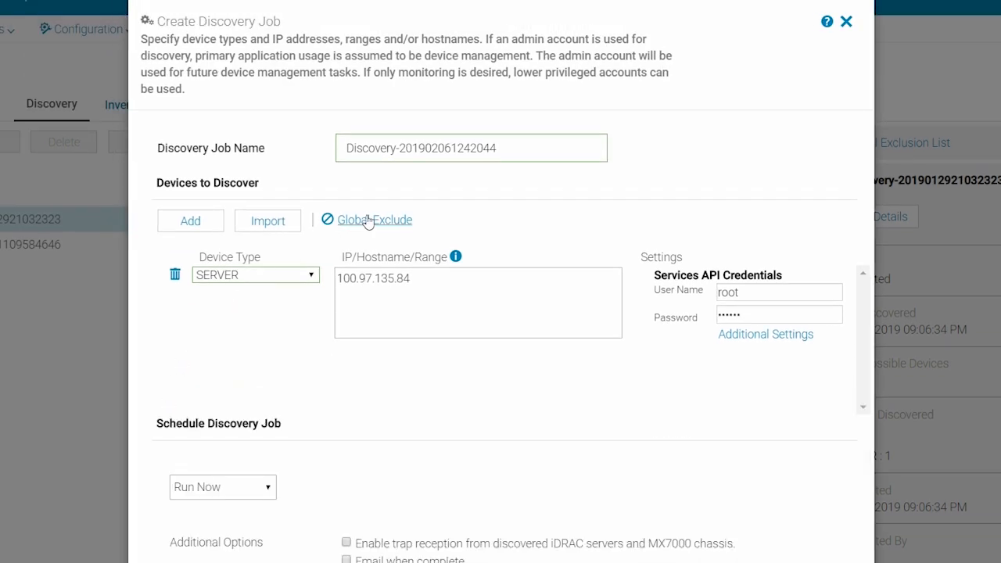
pyautogui.click(375, 220)
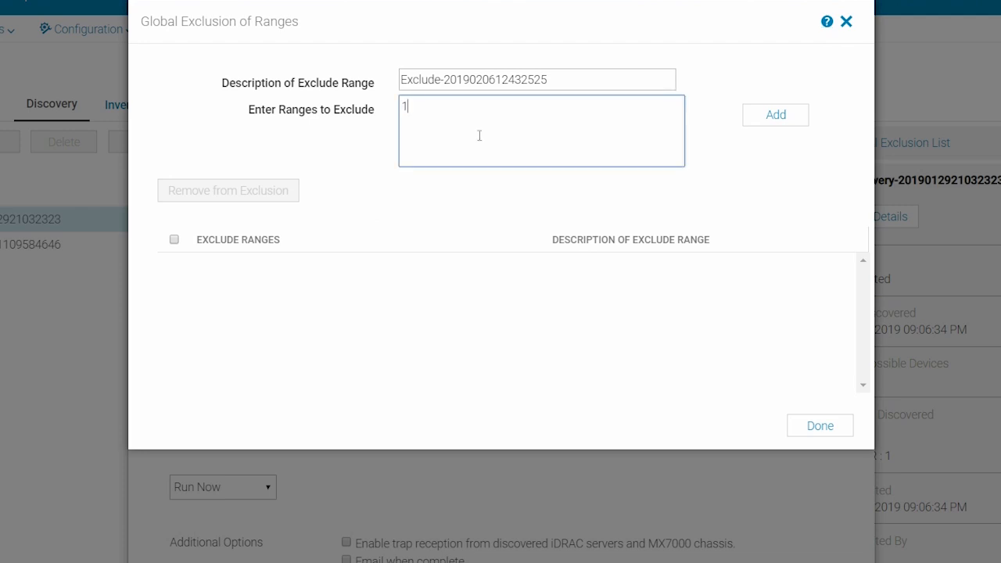
pyautogui.click(775, 114)
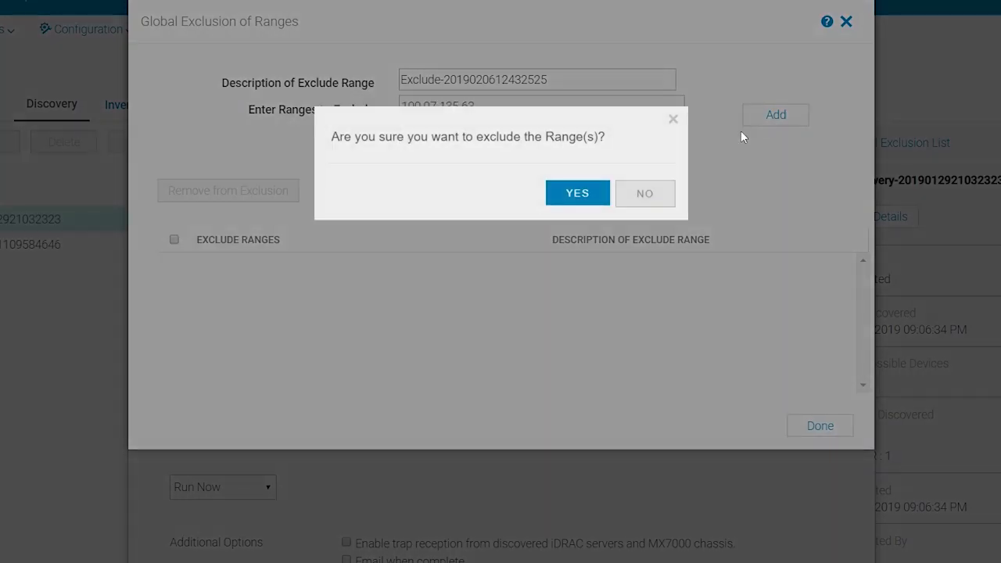
pyautogui.click(578, 194)
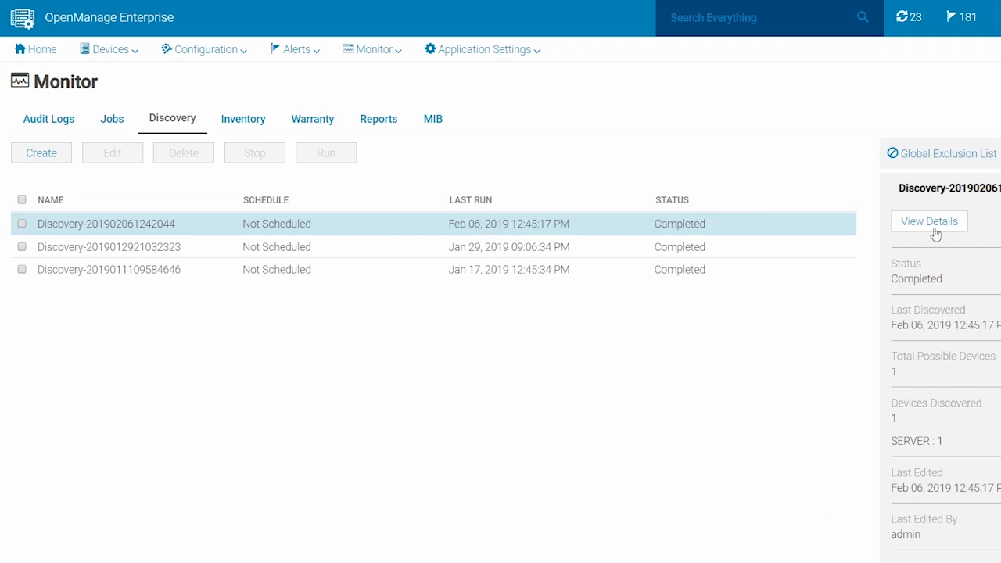
pyautogui.click(930, 221)
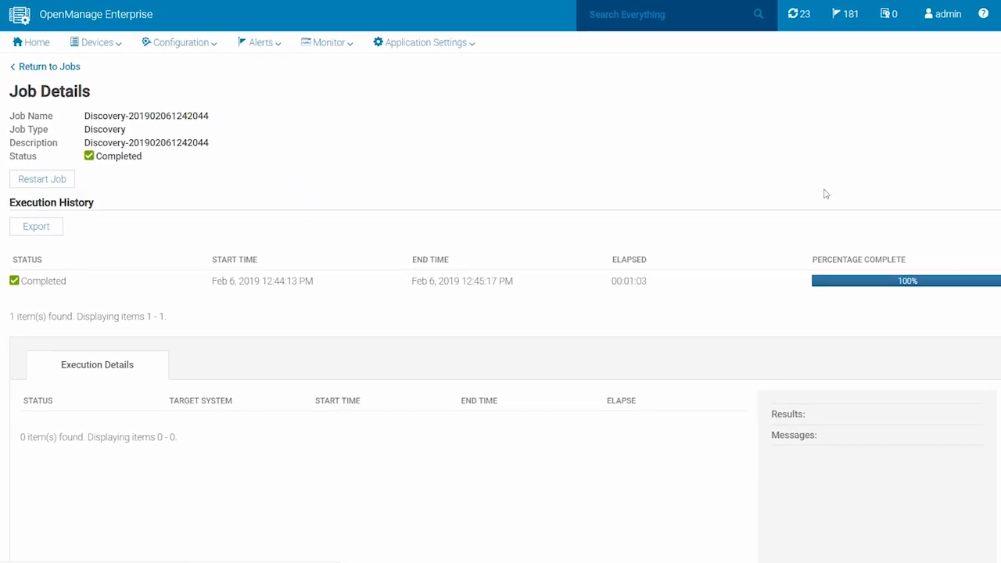